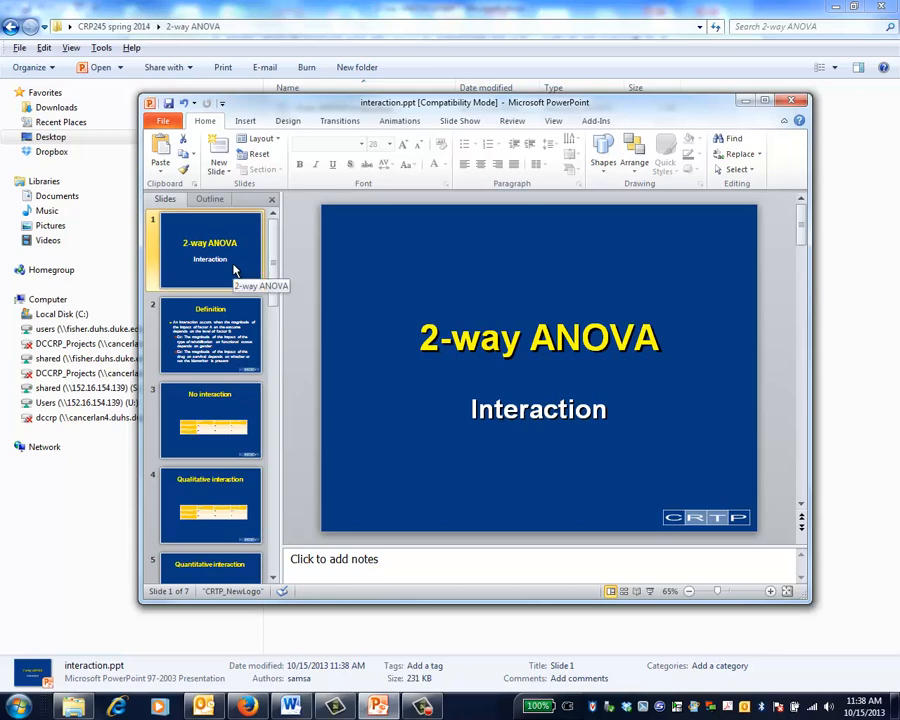
Display slide 2, the Definition slide explaining what an interaction is
left_click(210, 336)
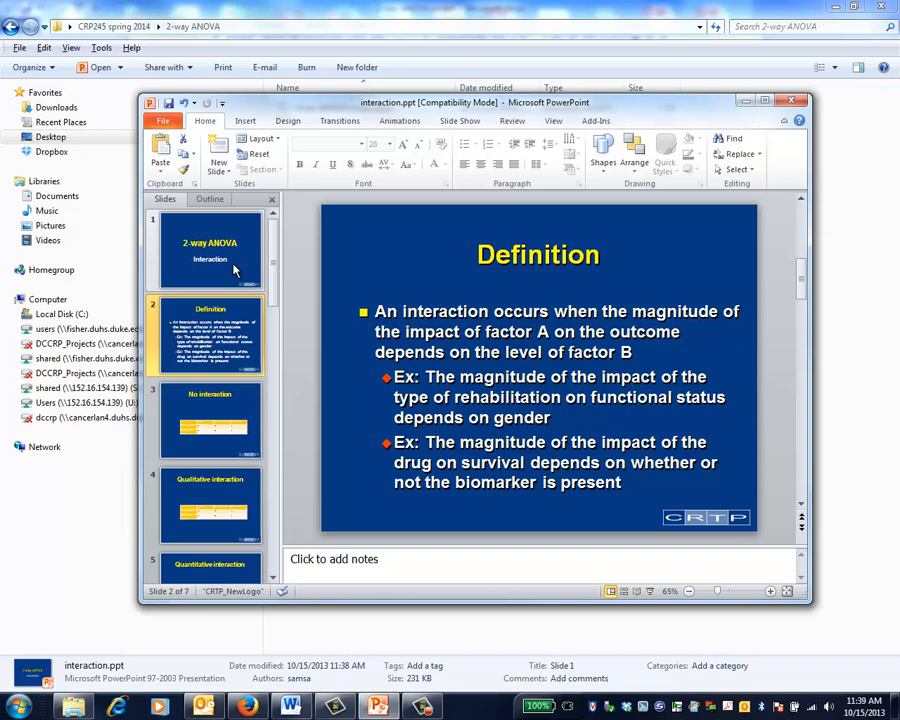
Show the No interaction slide, then advance to the Quantitative interaction slide
left_click(210, 420)
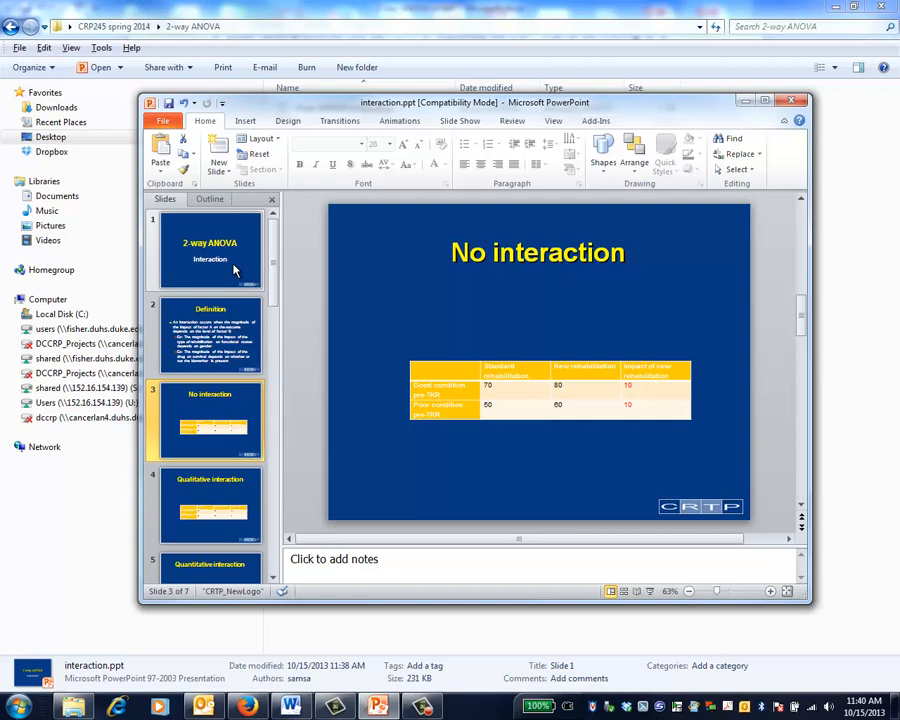
left_click(210, 504)
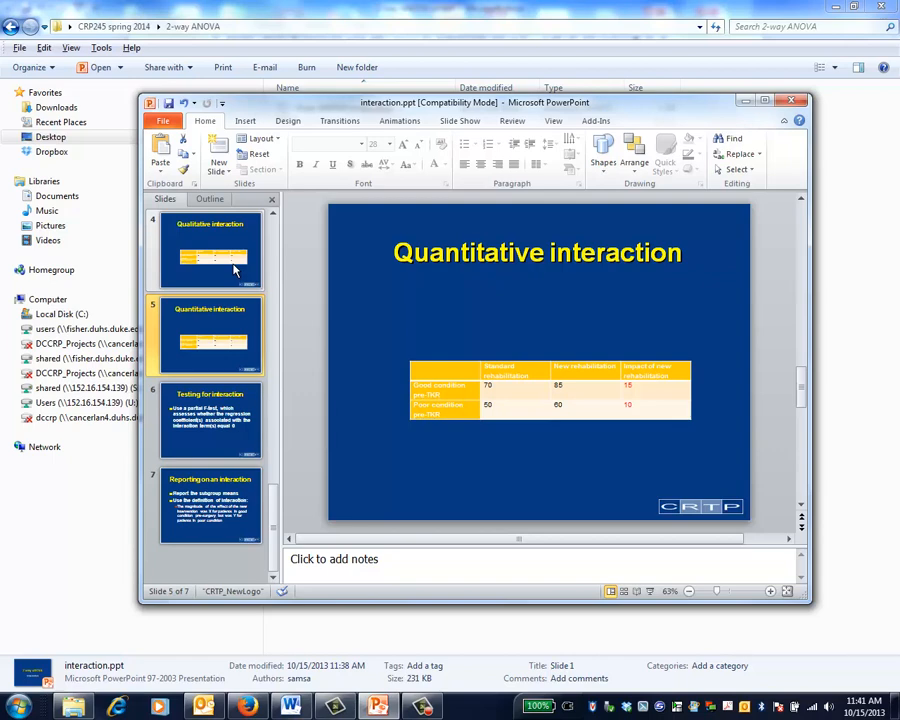
Show the Testing for interaction slide, then the Reporting on an interaction slide
left_click(210, 420)
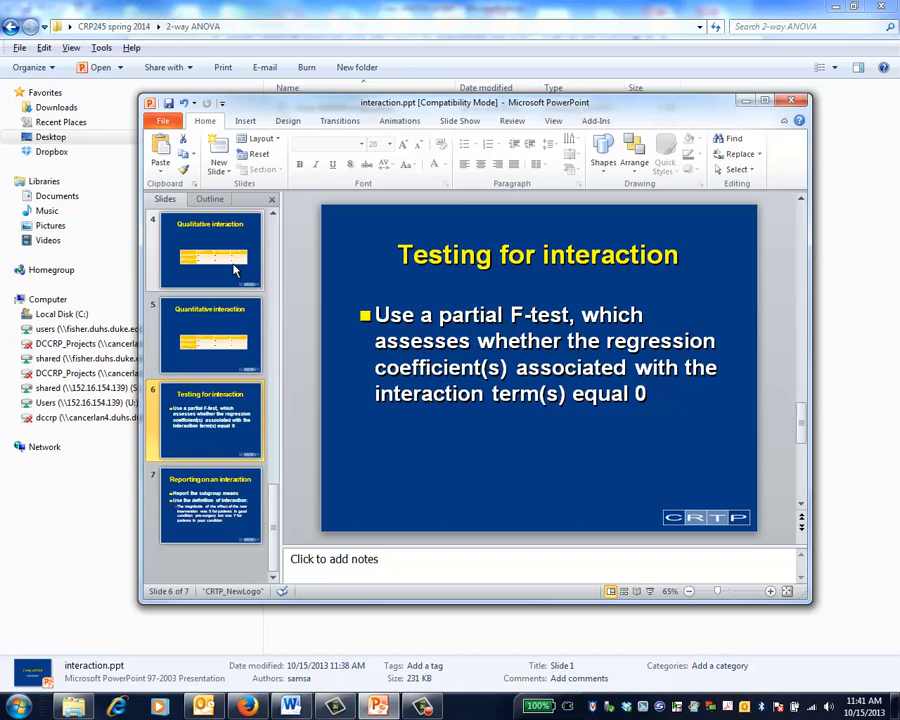
left_click(210, 504)
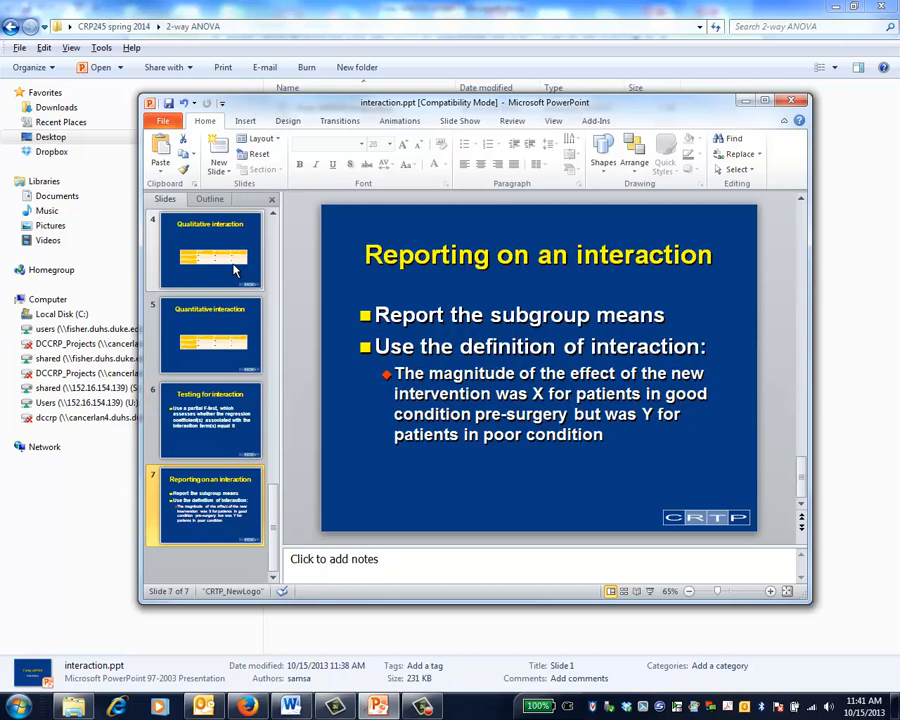